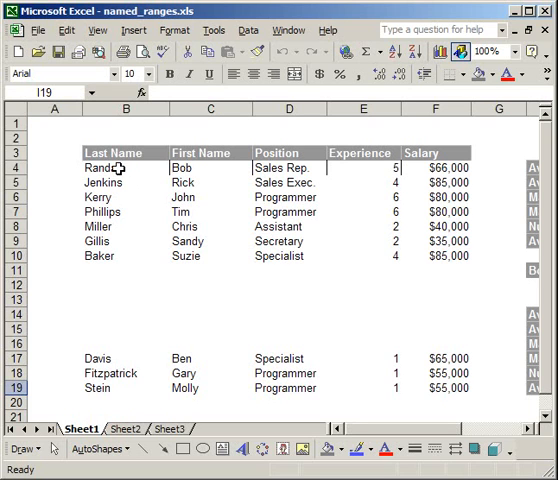
Select last names B4:B10, abandon a trial =AVERAGE(F4:F10) formula, and type 'Last' into the Name Box.
{"action": "left_click_drag", "start_coordinate": [120, 167], "coordinate": [120, 256]}
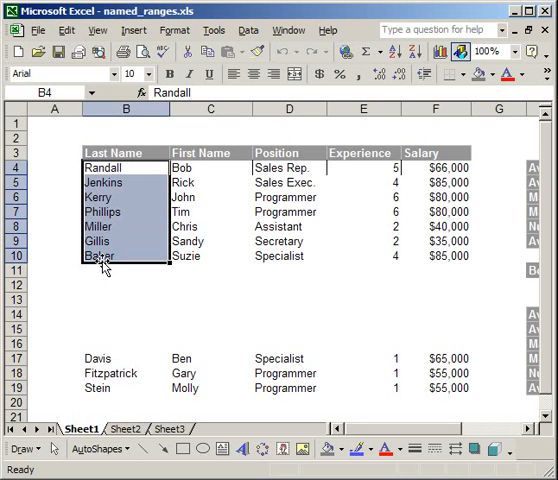
{"action": "mouse_move", "coordinate": [107, 293]}
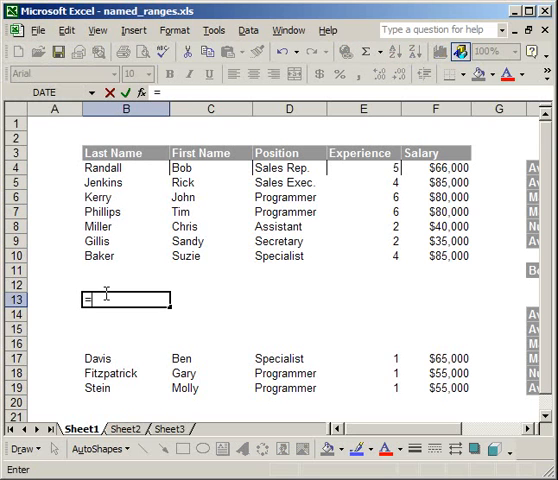
{"action": "type", "text": "=average"}
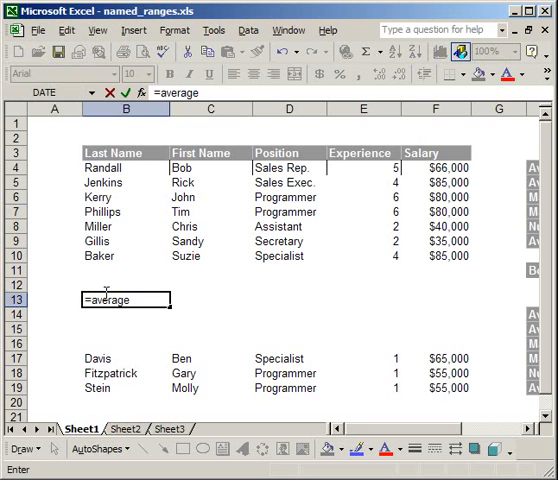
{"action": "type", "text": "(F4:F5"}
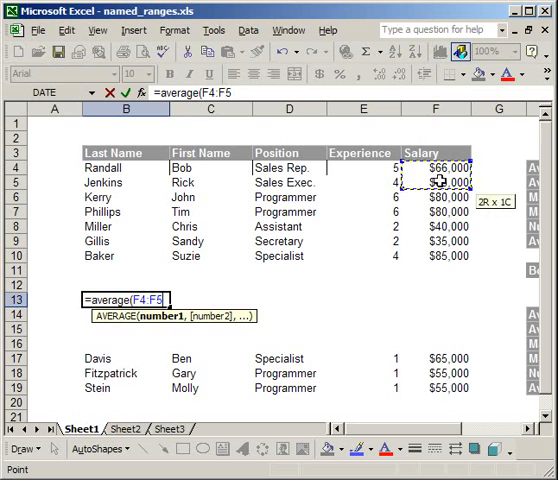
{"action": "left_click_drag", "start_coordinate": [437, 182], "coordinate": [437, 257]}
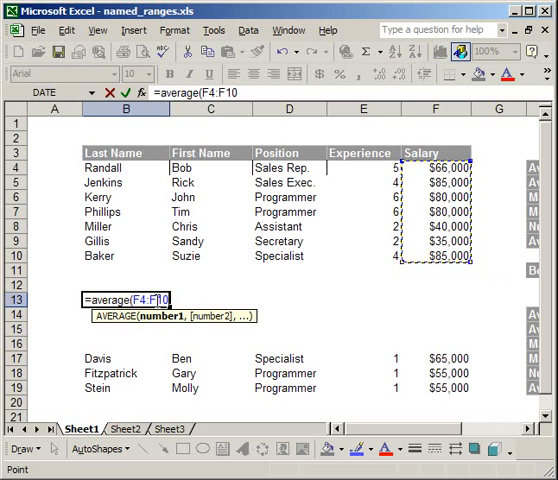
{"action": "key", "text": "Return"}
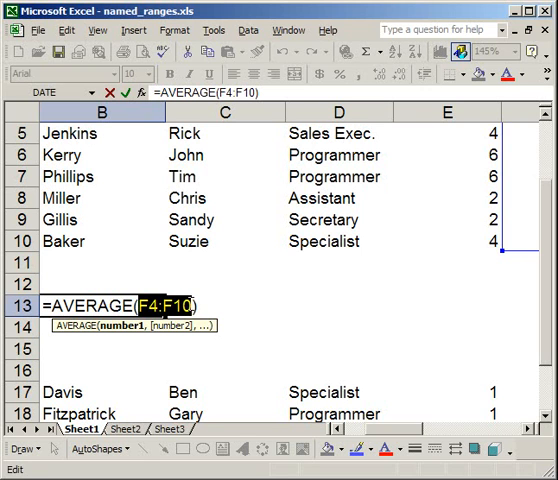
{"action": "key", "text": "Return"}
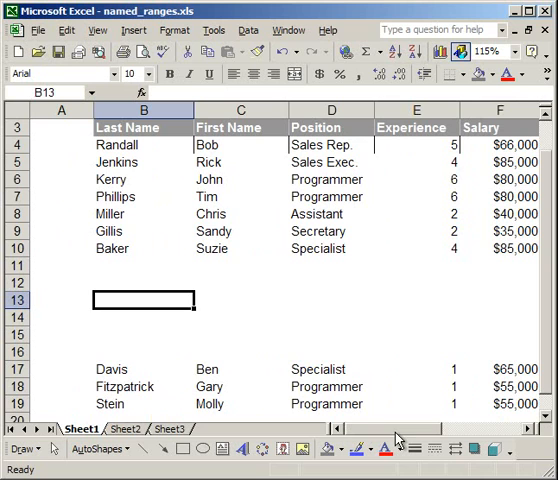
{"action": "mouse_move", "coordinate": [118, 146]}
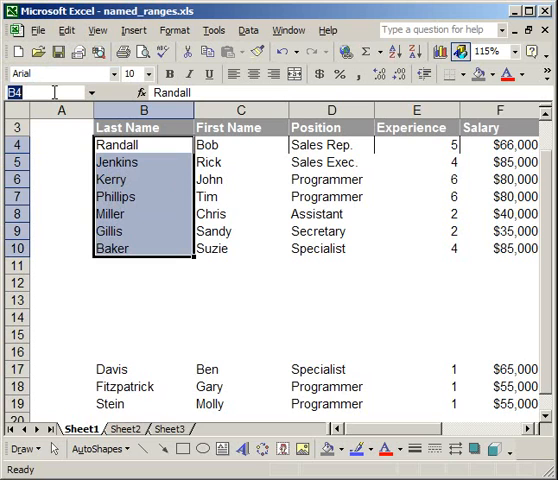
{"action": "type", "text": "Last_Name"}
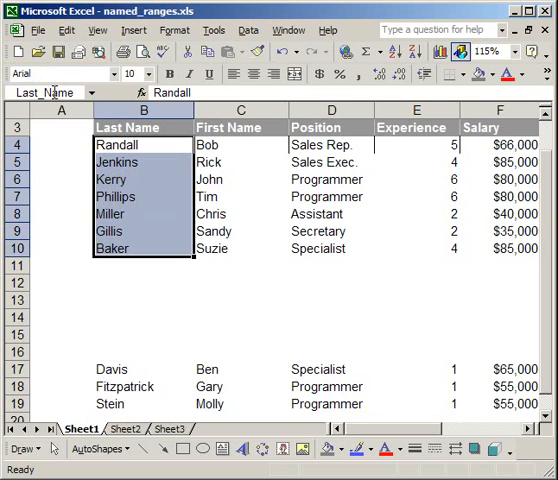
{"action": "mouse_move", "coordinate": [40, 92]}
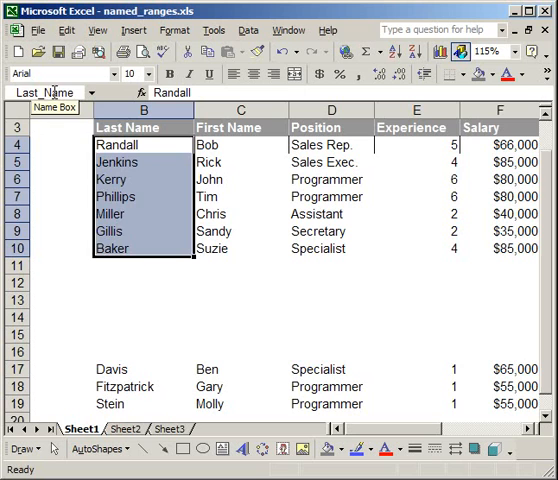
{"action": "left_click", "coordinate": [142, 283]}
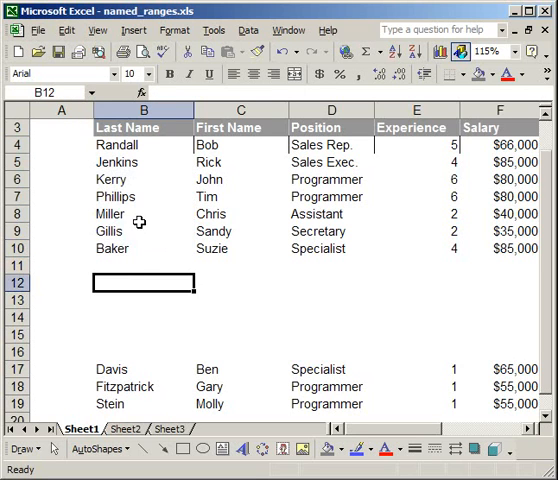
{"action": "left_click", "coordinate": [140, 179]}
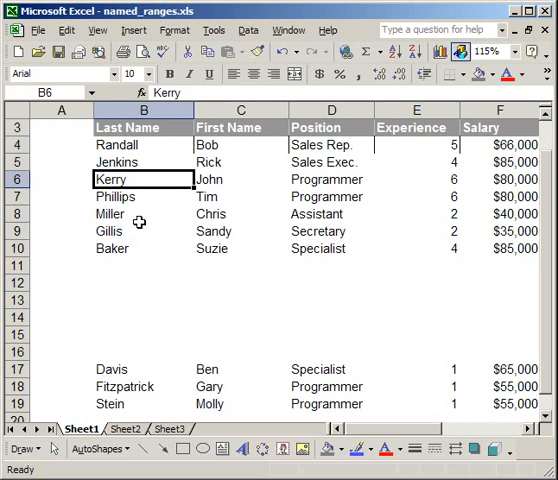
{"action": "left_click", "coordinate": [140, 162]}
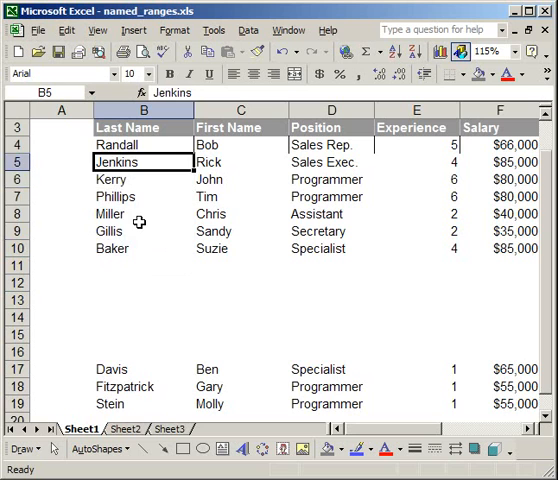
{"action": "left_click", "coordinate": [140, 179]}
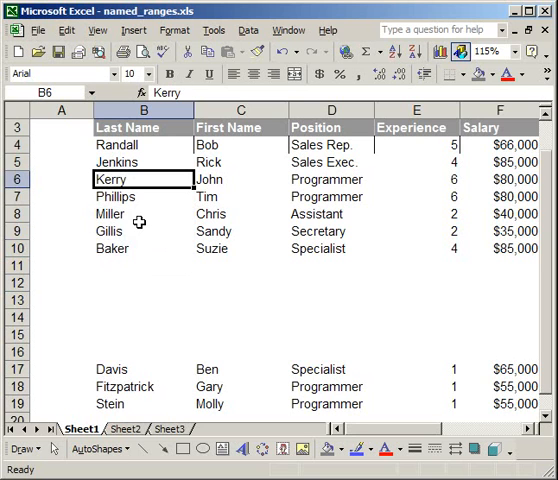
{"action": "left_click", "coordinate": [140, 214]}
{"action": "type", "text": "Last_Name"}
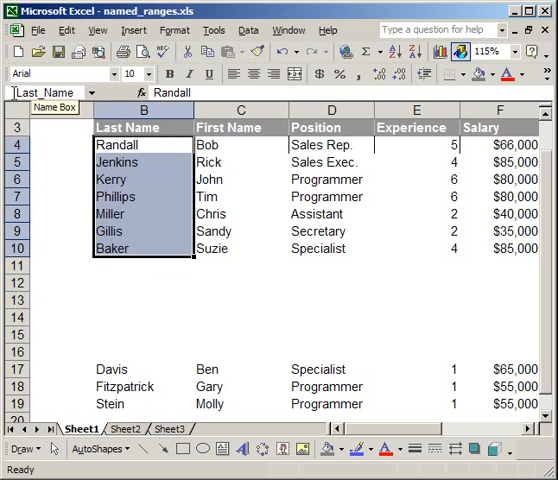
{"action": "mouse_move", "coordinate": [153, 196]}
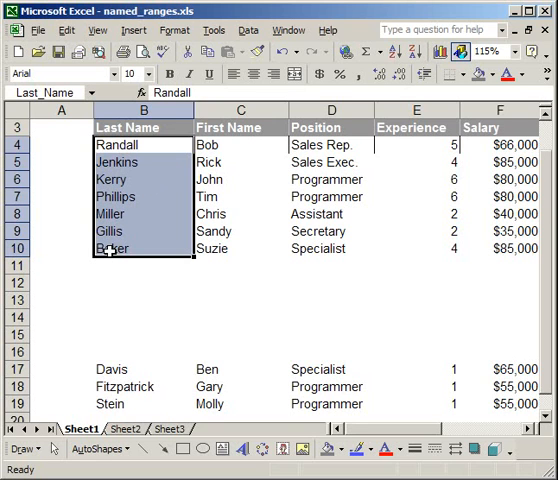
{"action": "mouse_move", "coordinate": [110, 344]}
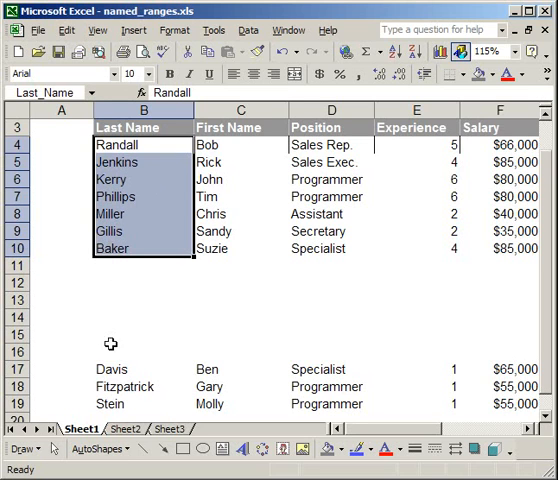
{"action": "mouse_move", "coordinate": [111, 358]}
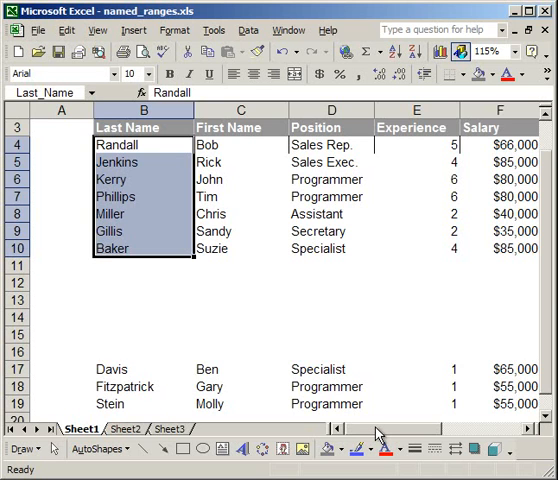
Enter =AVERAGE(F4:F10) in I14 under Without Named Ranges, giving $67,286.
{"action": "scroll", "scroll_direction": "right", "scroll_amount": 3}
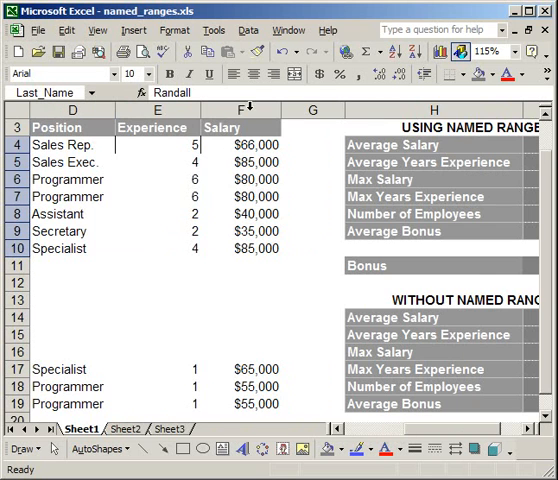
{"action": "mouse_move", "coordinate": [255, 251]}
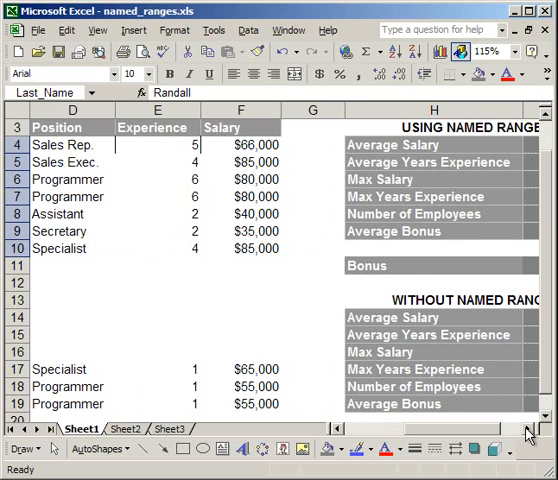
{"action": "scroll", "scroll_direction": "right", "scroll_amount": 3}
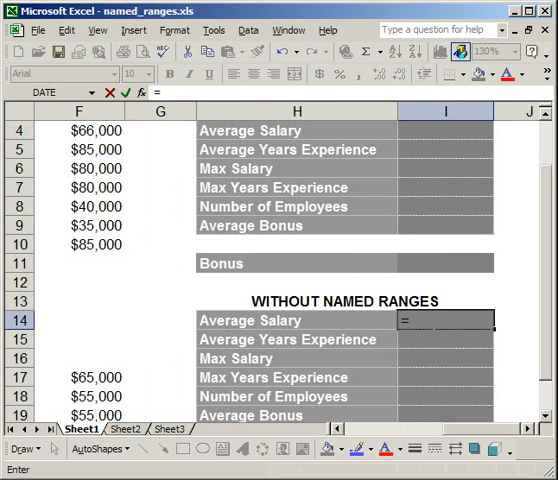
{"action": "type", "text": "=average("}
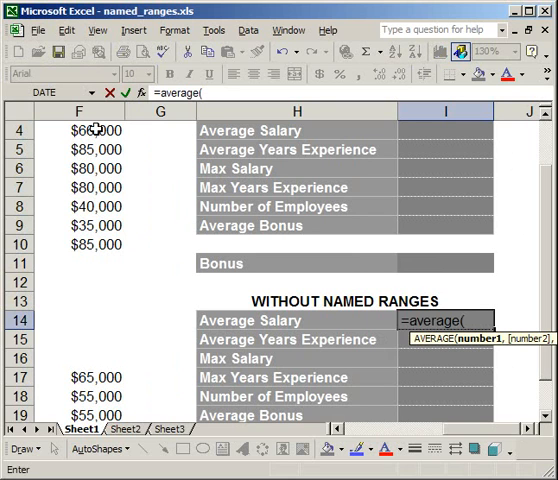
{"action": "left_click_drag", "start_coordinate": [93, 130], "coordinate": [93, 245]}
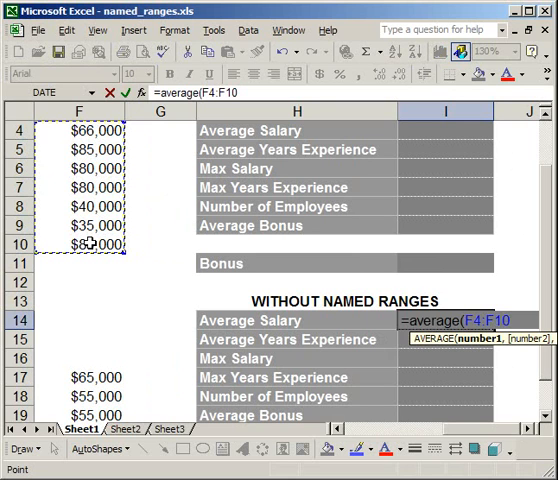
{"action": "key", "text": "Return"}
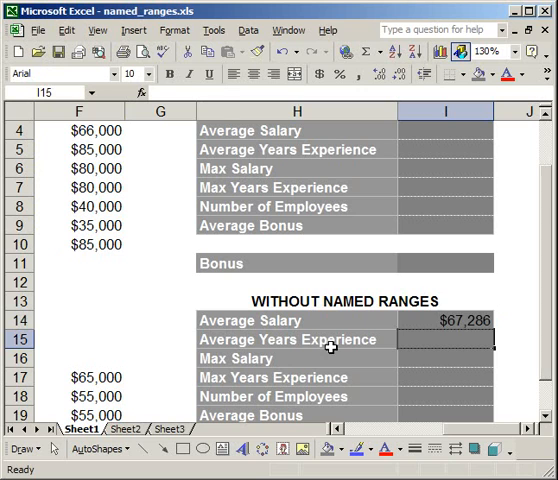
{"action": "mouse_move", "coordinate": [438, 320]}
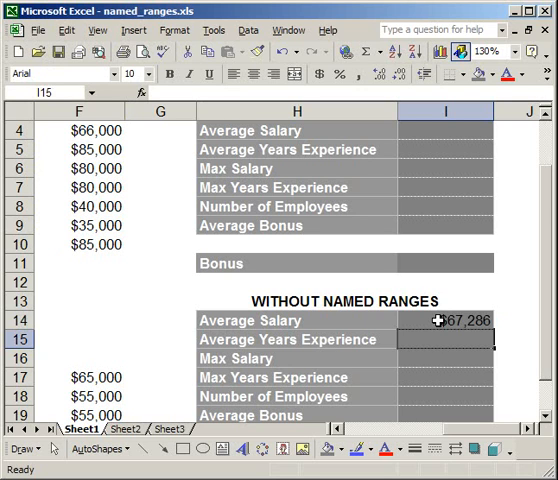
Enter a 90,000 salary in F11 and confirm the I14 formula still averages F4:F10.
{"action": "left_click", "coordinate": [80, 263]}
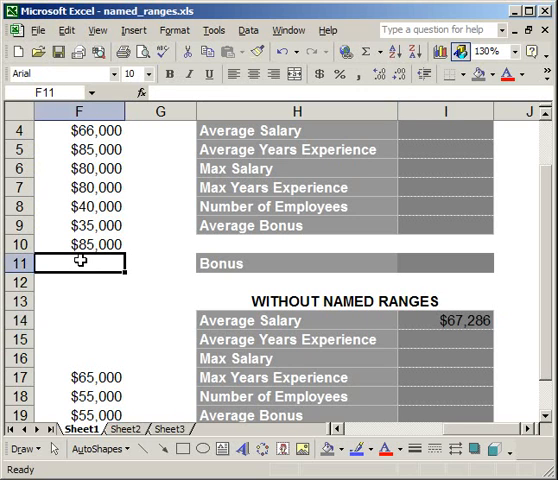
{"action": "type", "text": "90"}
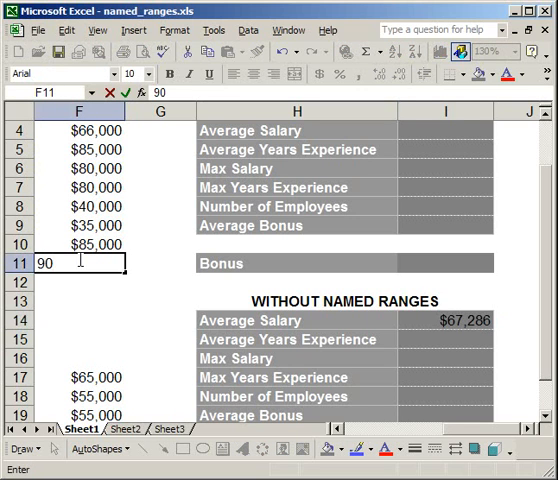
{"action": "key", "text": "Return"}
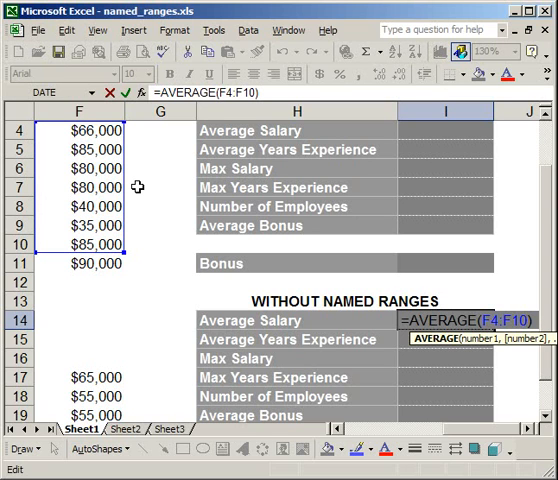
{"action": "key", "text": "Return"}
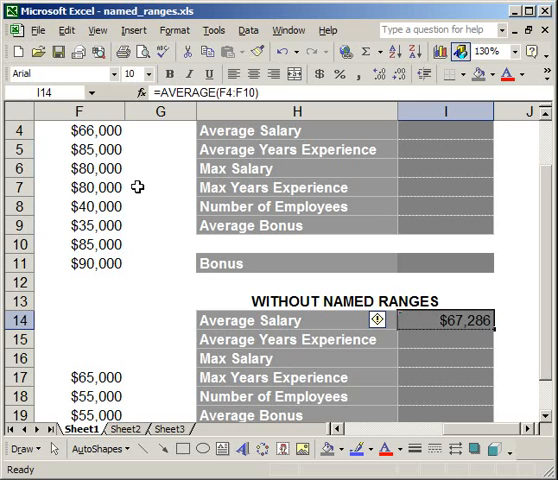
{"action": "scroll", "scroll_direction": "up", "scroll_amount": 3}
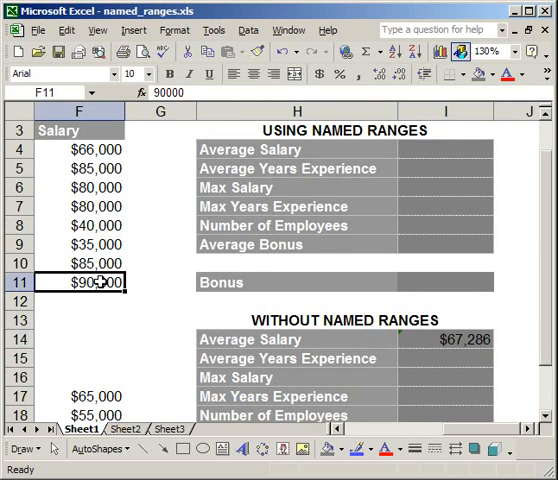
Clear the $90,000 salary from F11, then select Average Salary cell I4.
{"action": "key", "text": "Delete"}
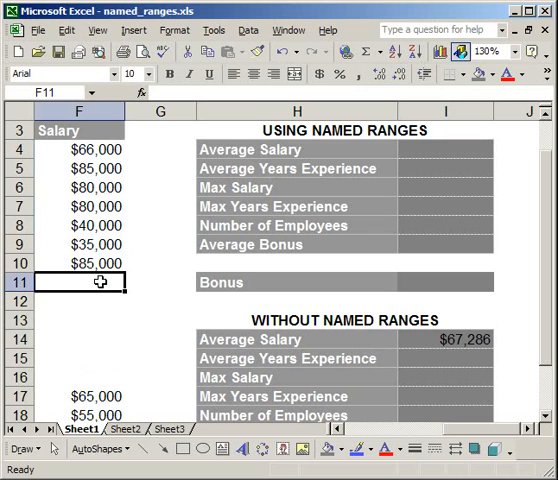
{"action": "mouse_move", "coordinate": [98, 200]}
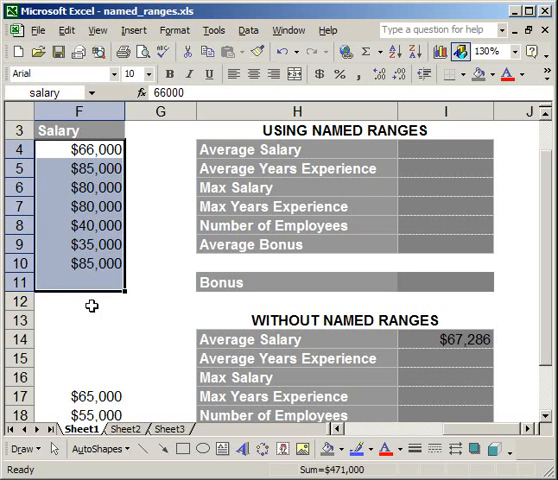
{"action": "left_click", "coordinate": [92, 320]}
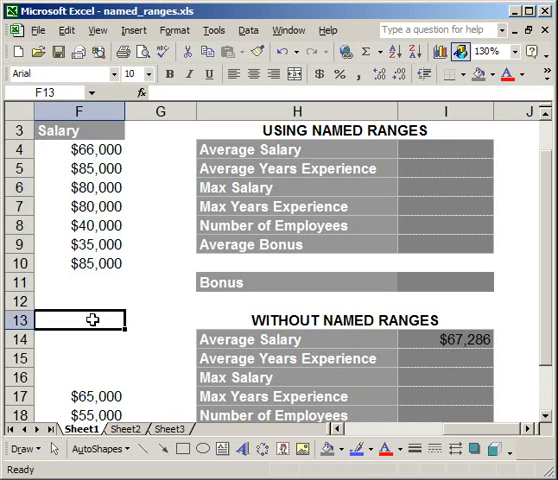
{"action": "left_click", "coordinate": [460, 149]}
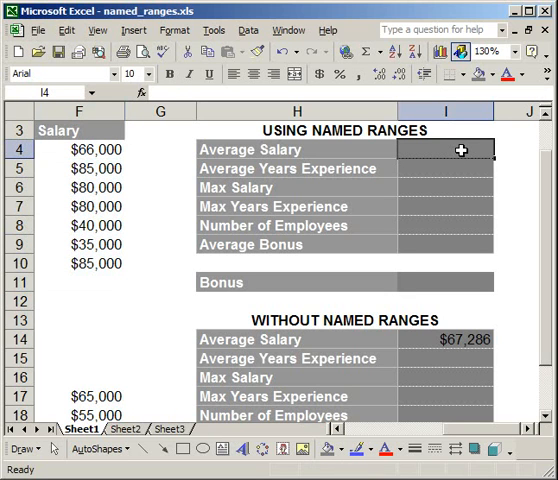
Enter =AVERAGE(salary) in I4, showing 67285.71429, and reselect I4 to view it.
{"action": "type", "text": "=average"}
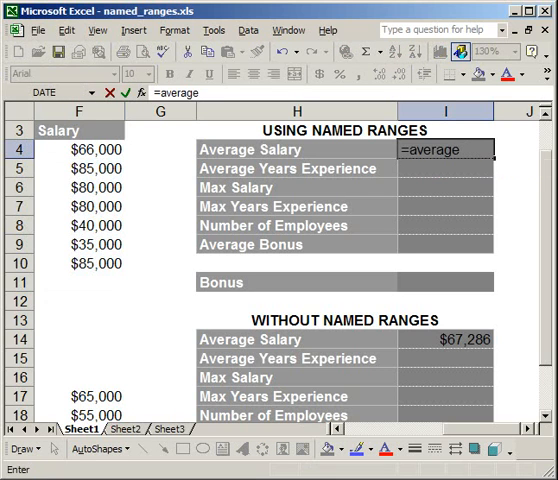
{"action": "type", "text": "(salary"}
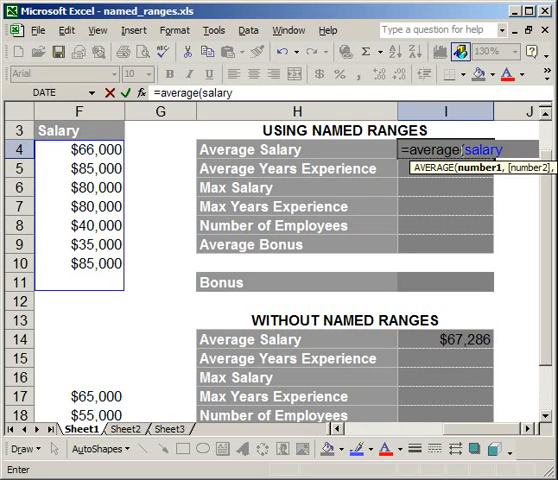
{"action": "type", "text": ")"}
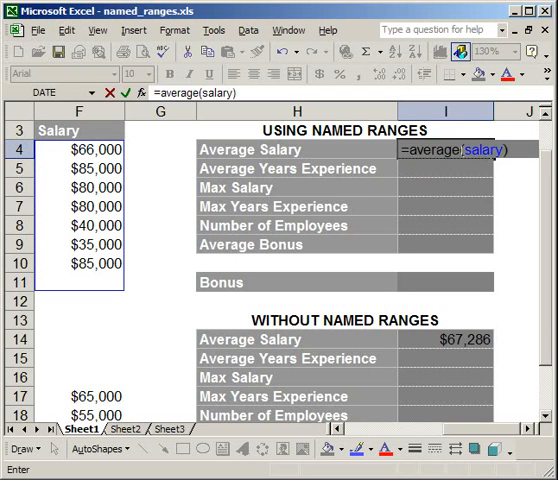
{"action": "key", "text": "Return"}
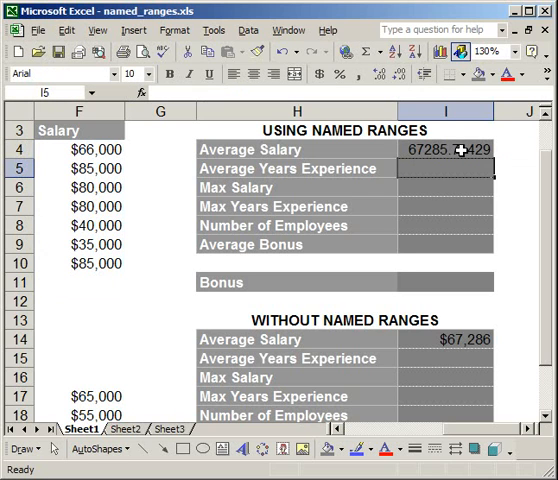
{"action": "mouse_move", "coordinate": [451, 240]}
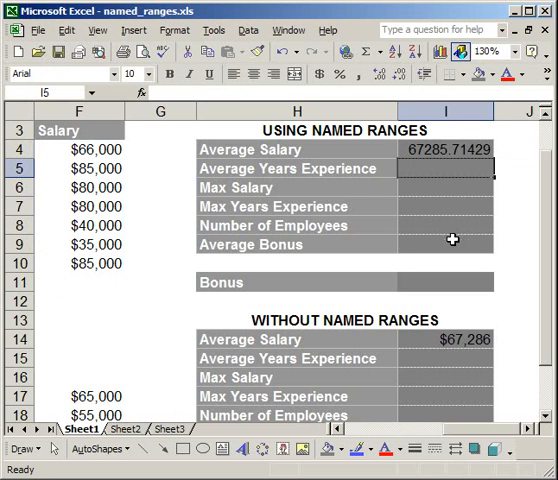
{"action": "mouse_move", "coordinate": [446, 149]}
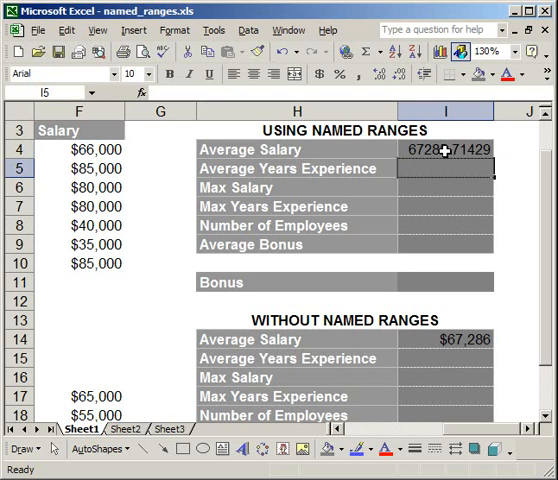
{"action": "left_click", "coordinate": [444, 149]}
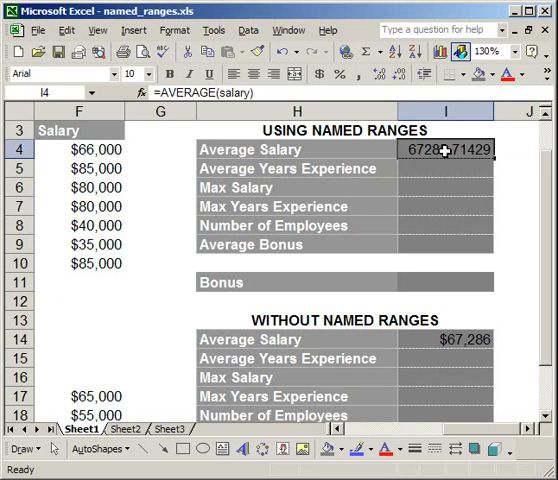
{"action": "mouse_move", "coordinate": [444, 150]}
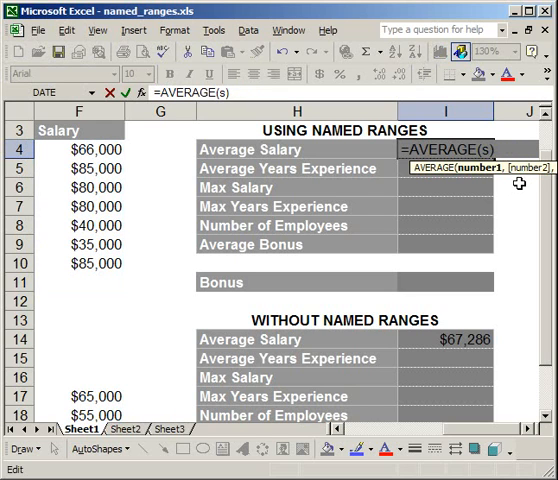
Rebuild I4's AVERAGE formula by pasting the salary name from the defined-names list.
{"action": "key", "text": "BackSpace"}
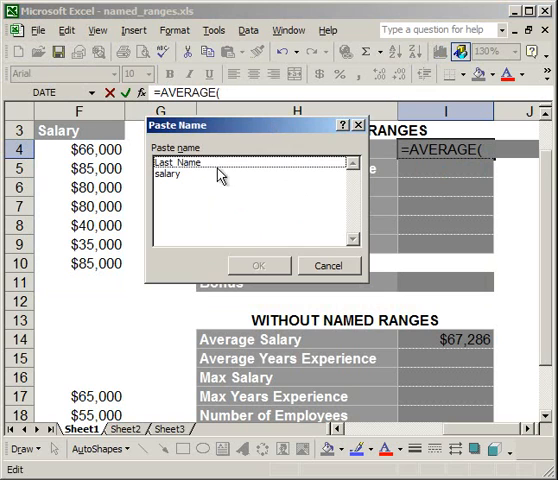
{"action": "left_click", "coordinate": [200, 163]}
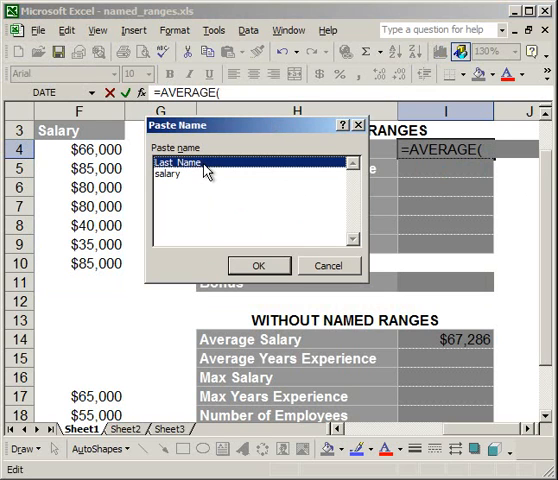
{"action": "left_click", "coordinate": [168, 174]}
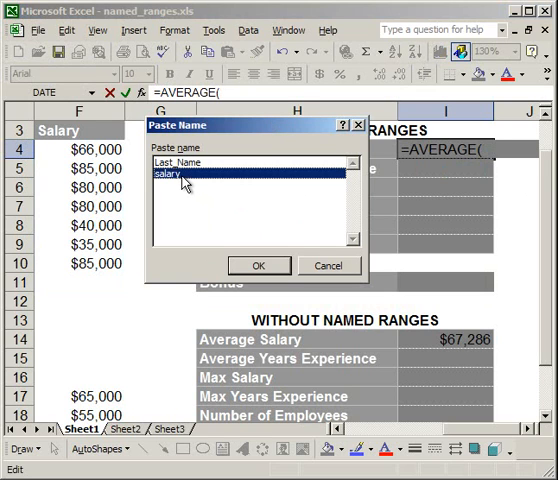
{"action": "mouse_move", "coordinate": [268, 272]}
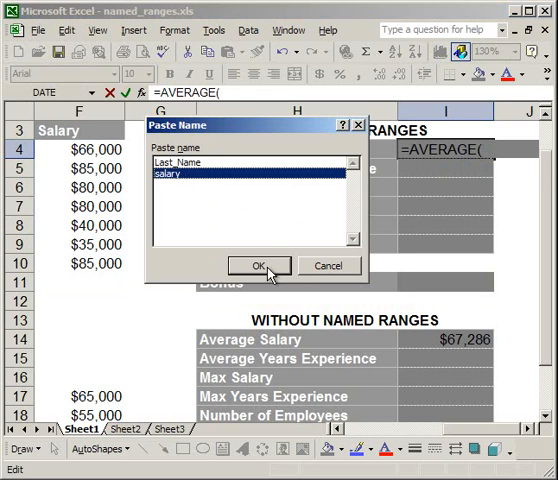
{"action": "left_click", "coordinate": [259, 265]}
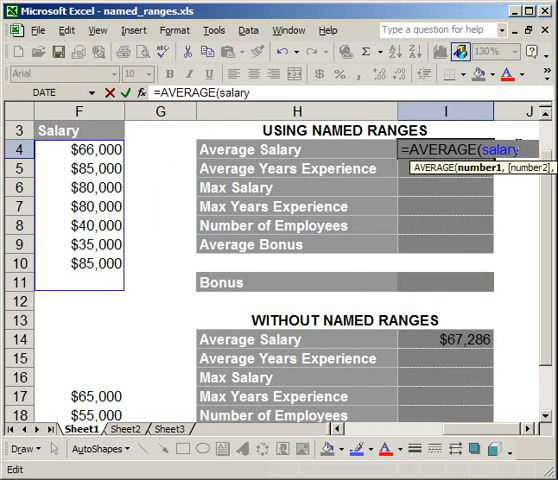
{"action": "mouse_move", "coordinate": [425, 283]}
{"action": "type", "text": ")"}
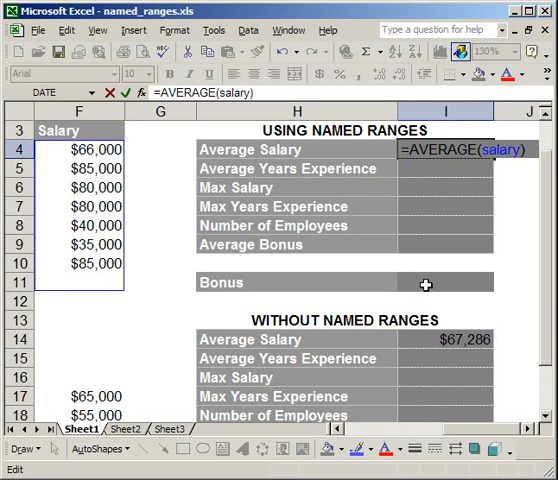
{"action": "key", "text": "Return"}
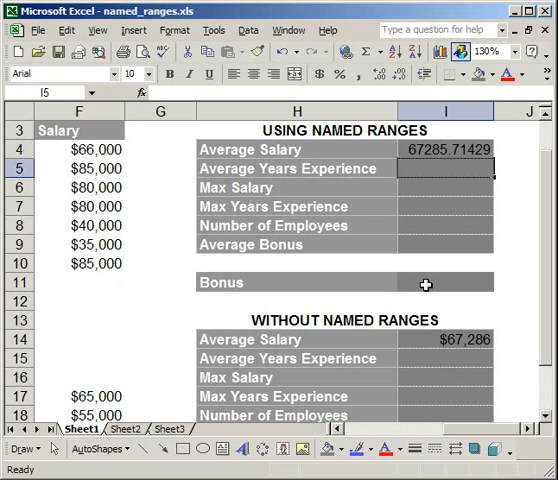
{"action": "mouse_move", "coordinate": [315, 281]}
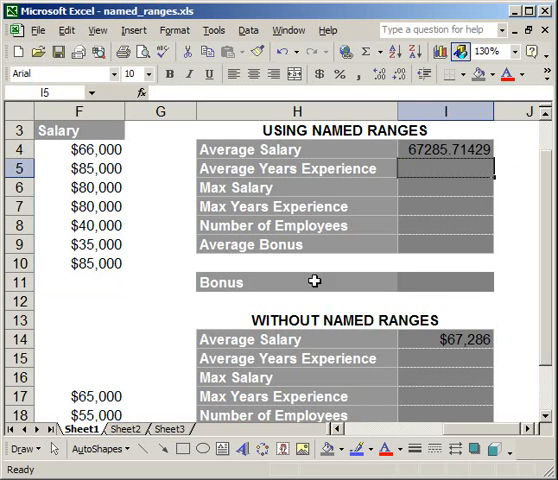
{"action": "left_click", "coordinate": [86, 281]}
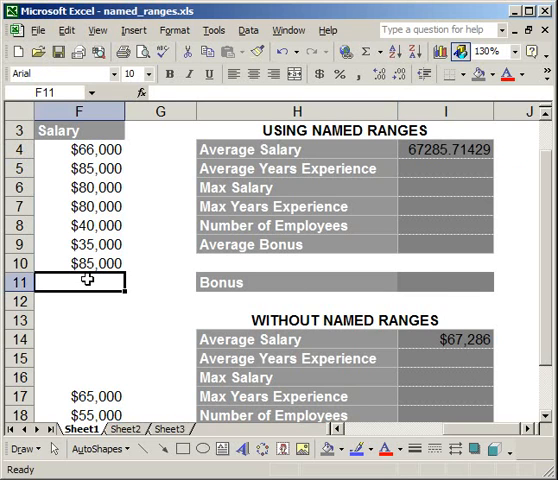
{"action": "mouse_move", "coordinate": [446, 437]}
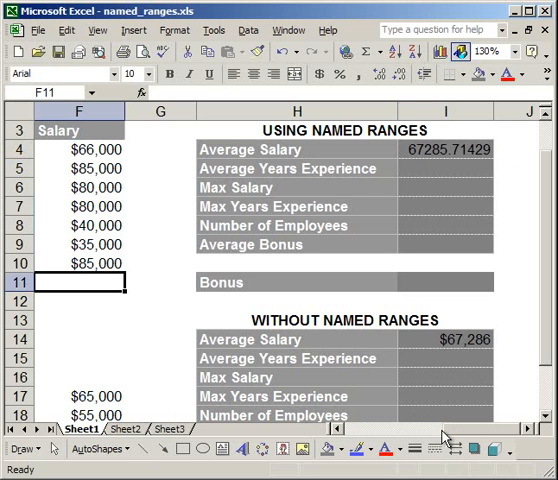
{"action": "mouse_move", "coordinate": [375, 466]}
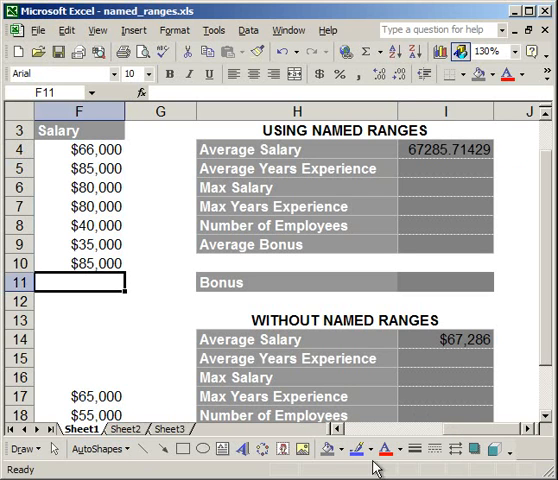
{"action": "scroll", "scroll_direction": "left", "scroll_amount": 3}
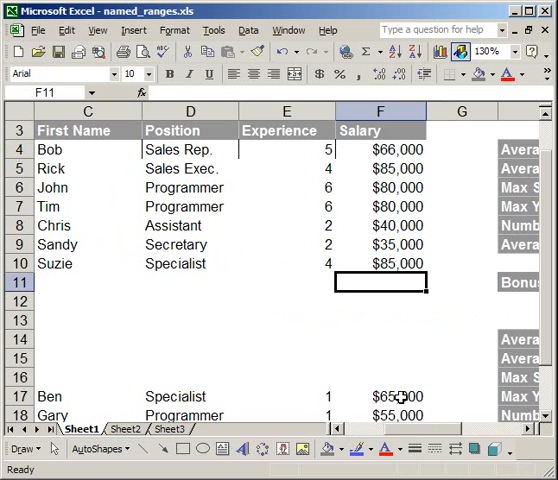
{"action": "left_click", "coordinate": [378, 396]}
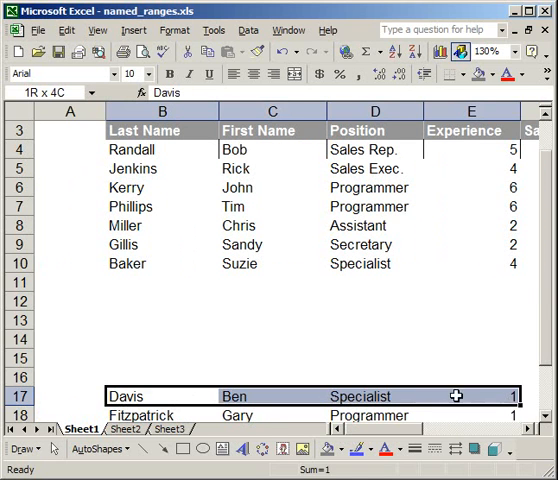
{"action": "left_click", "coordinate": [130, 396]}
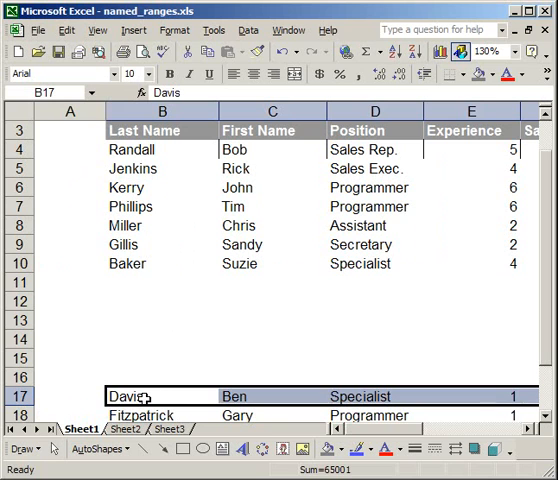
{"action": "key", "text": "ctrl+c"}
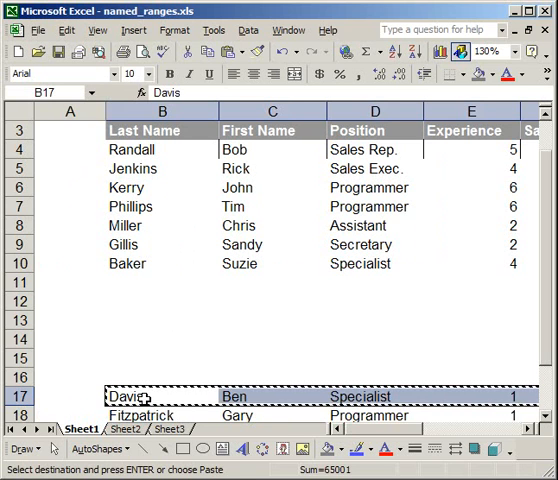
{"action": "right_click", "coordinate": [160, 283]}
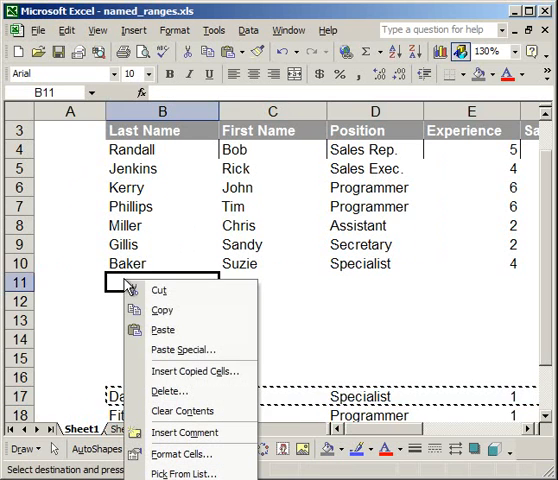
{"action": "mouse_move", "coordinate": [195, 371]}
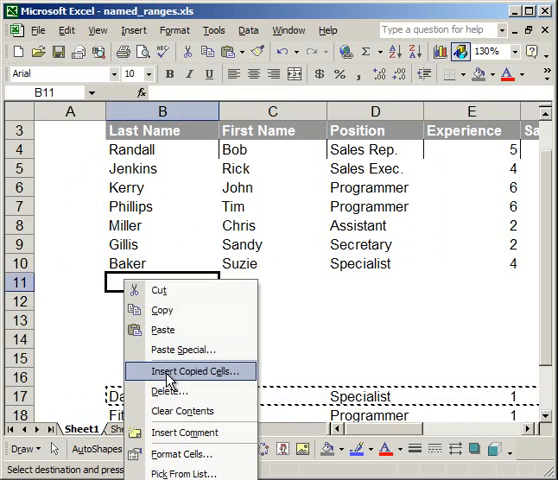
{"action": "left_click", "coordinate": [191, 371]}
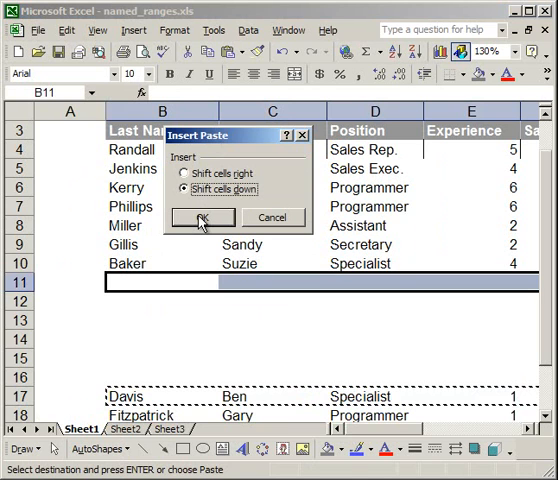
{"action": "left_click", "coordinate": [201, 218]}
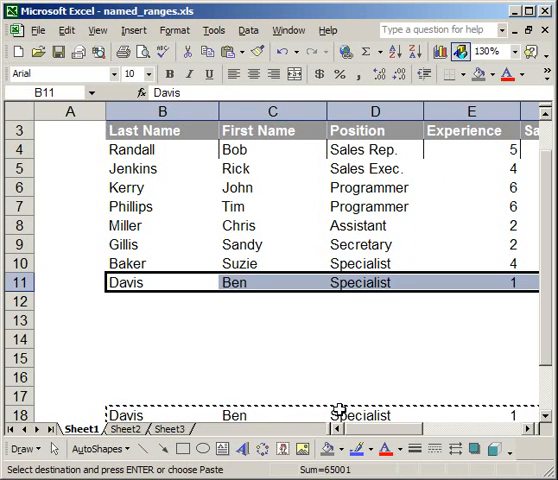
{"action": "scroll", "scroll_direction": "right", "scroll_amount": 3}
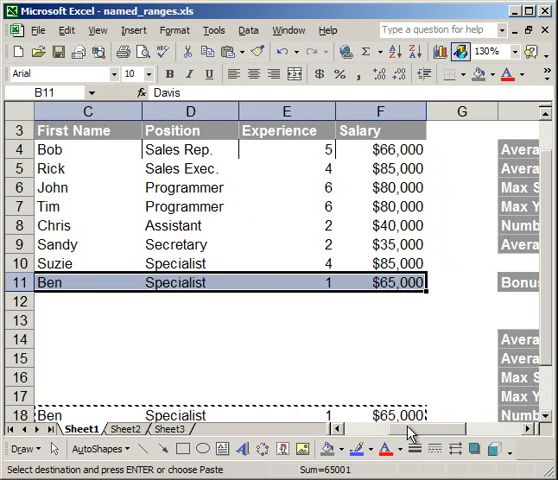
{"action": "scroll", "scroll_direction": "right", "scroll_amount": 3}
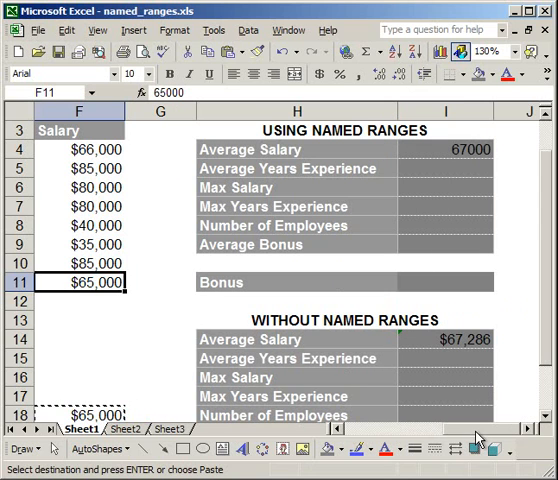
{"action": "mouse_move", "coordinate": [460, 364]}
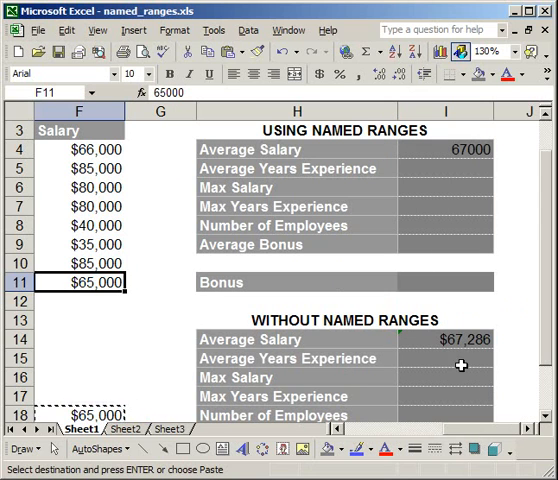
{"action": "left_click", "coordinate": [463, 339]}
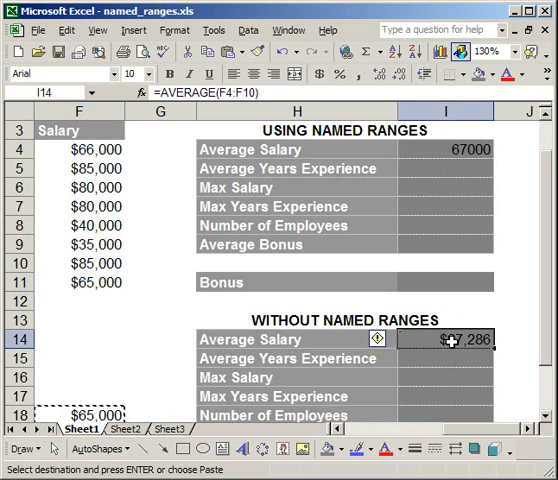
{"action": "mouse_move", "coordinate": [459, 235]}
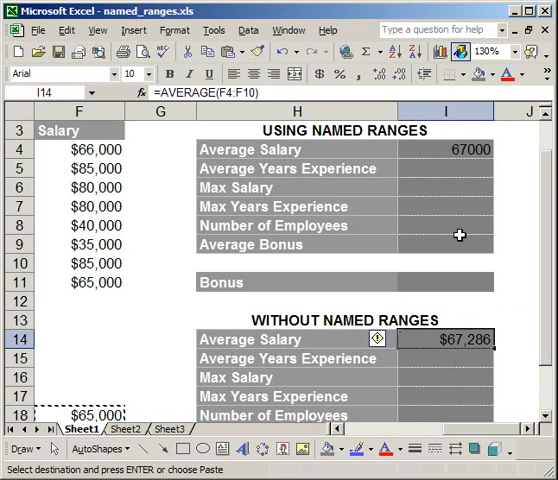
{"action": "mouse_move", "coordinate": [446, 148]}
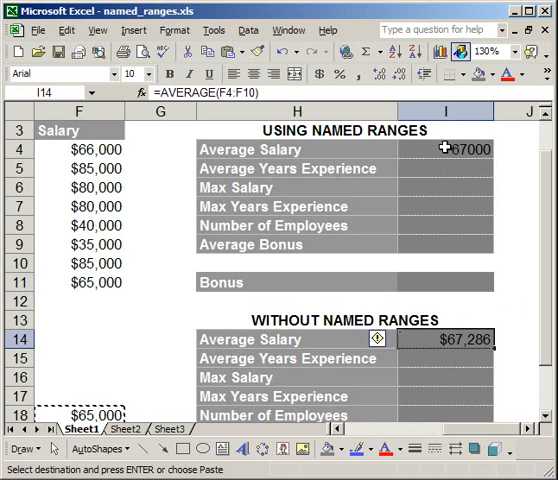
{"action": "left_click", "coordinate": [444, 148]}
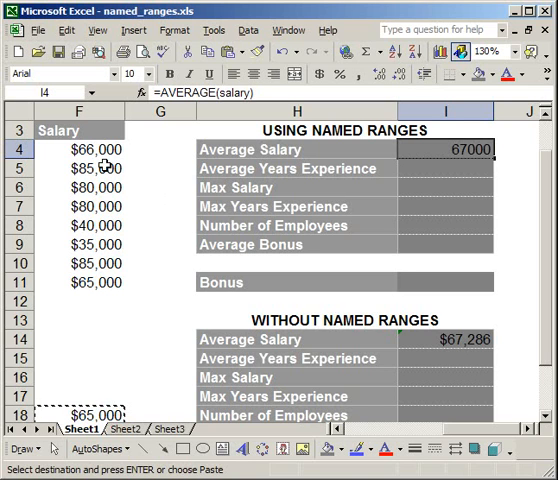
{"action": "left_click_drag", "start_coordinate": [78, 148], "coordinate": [78, 263]}
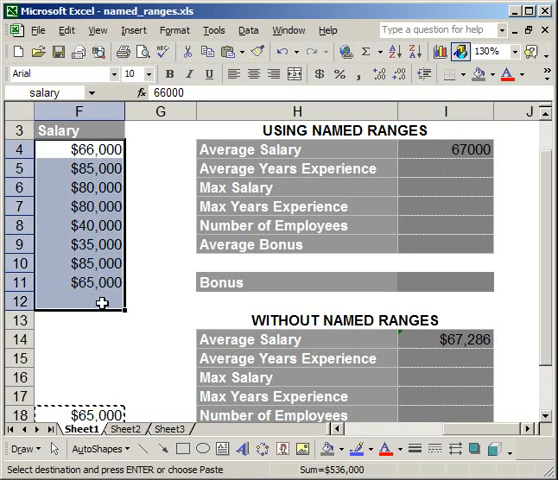
{"action": "mouse_move", "coordinate": [125, 300]}
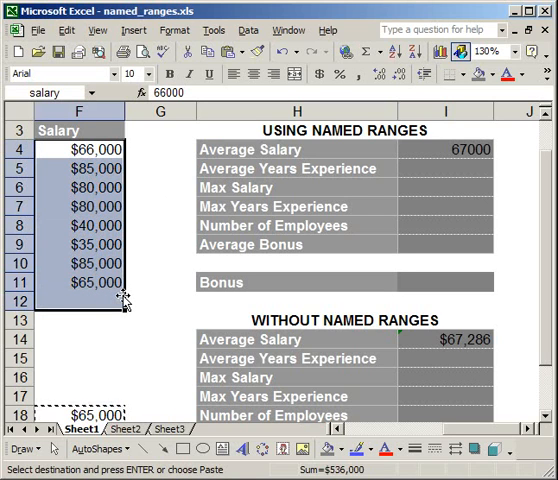